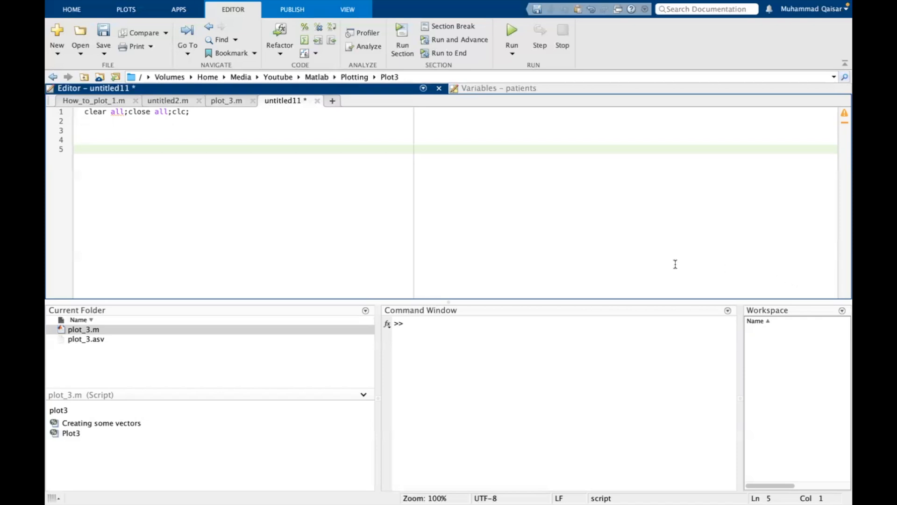
mouse_move(151, 128)
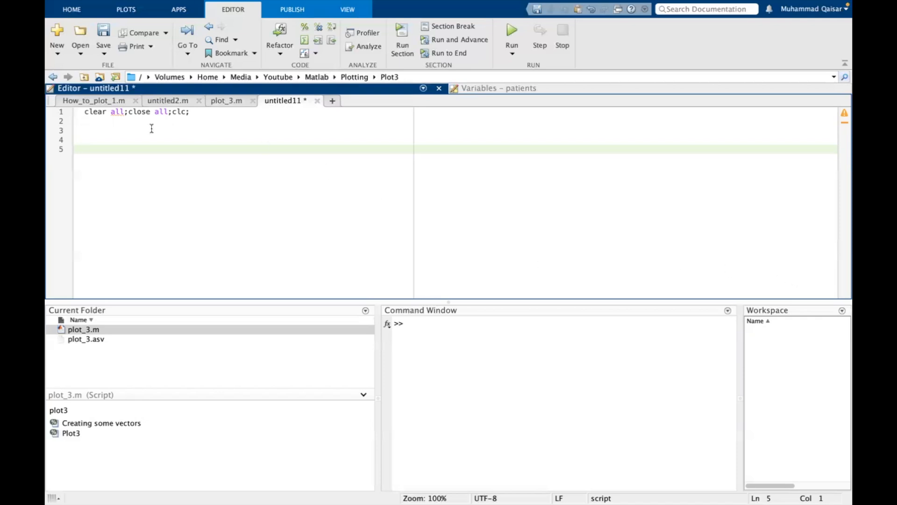
Step: Add line 2: r=input("Please enter radius of circle[m]: ")
click(85, 148)
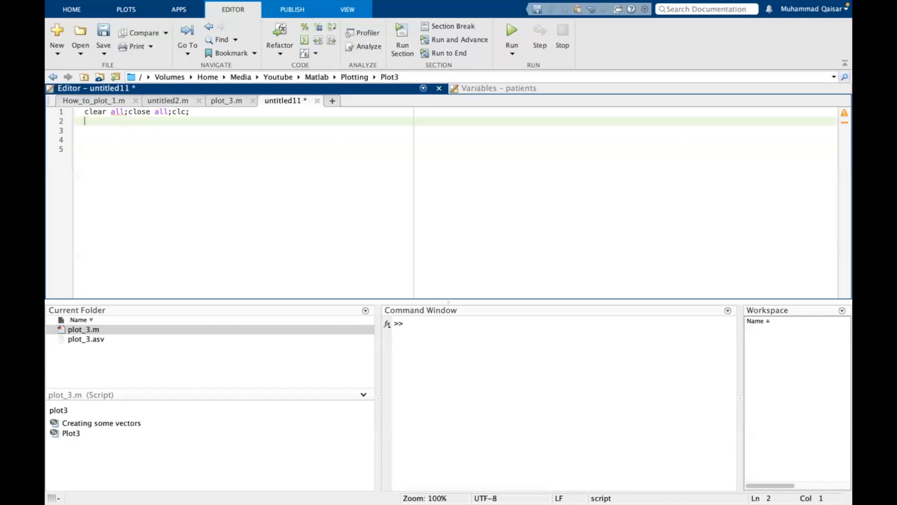
text(r=input()
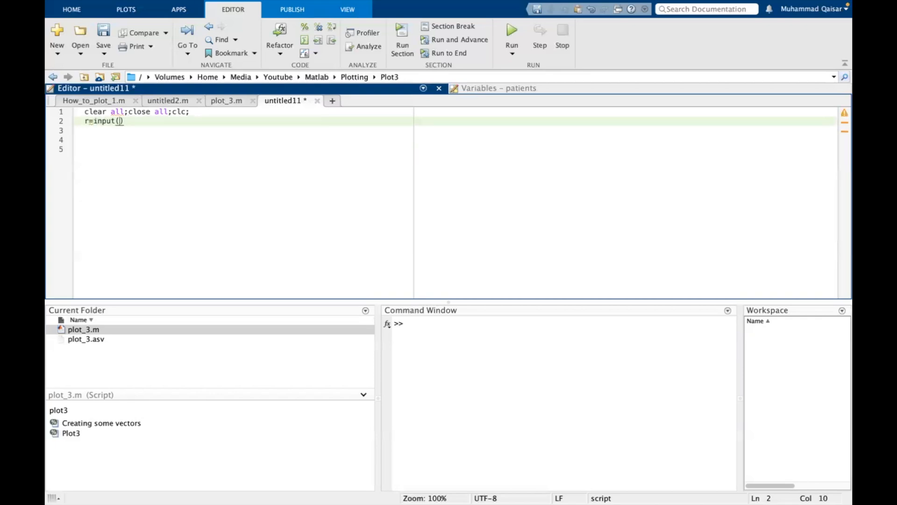
text("Please)
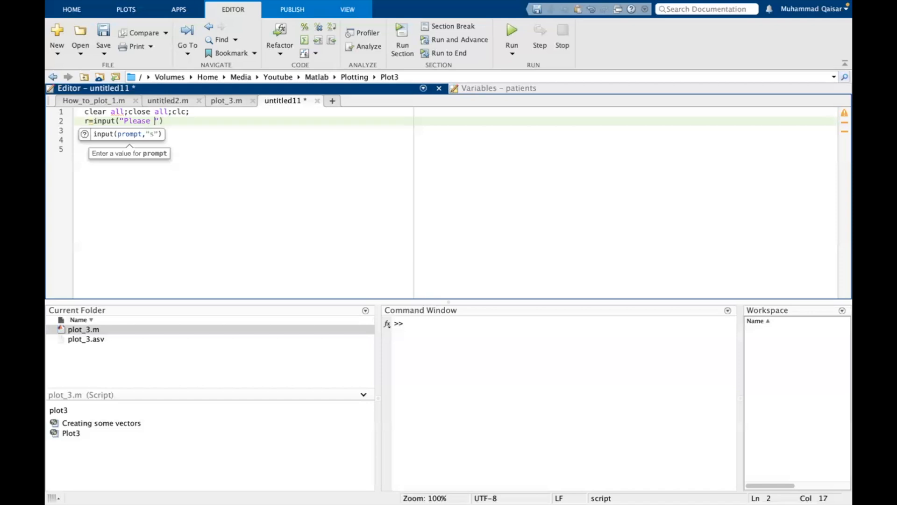
text(enter r)
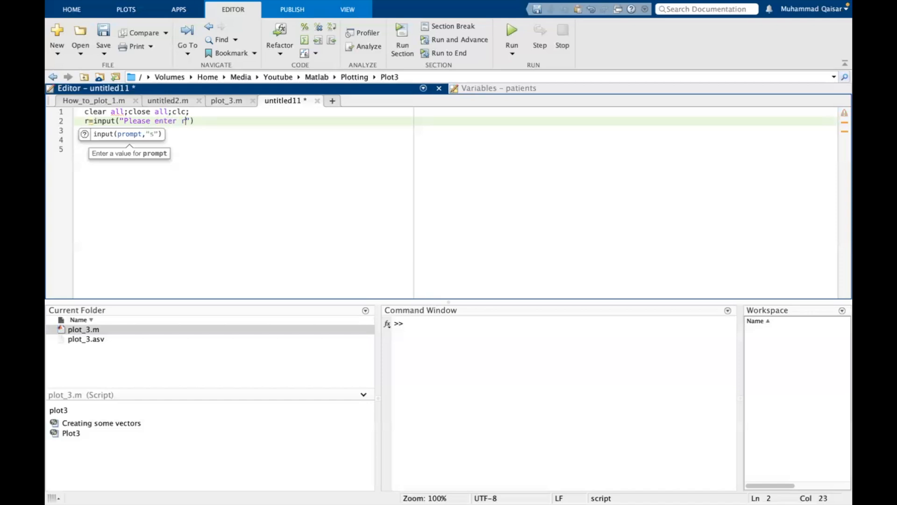
text(adius of)
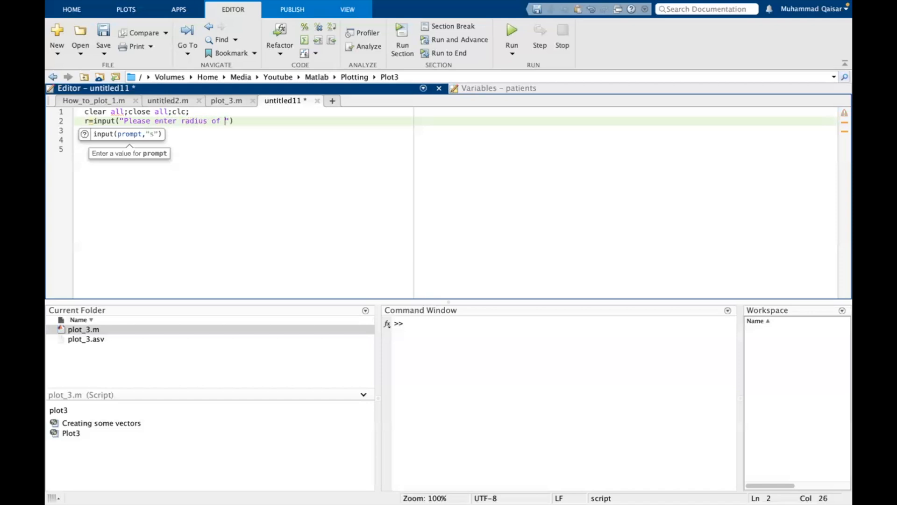
text(circle)
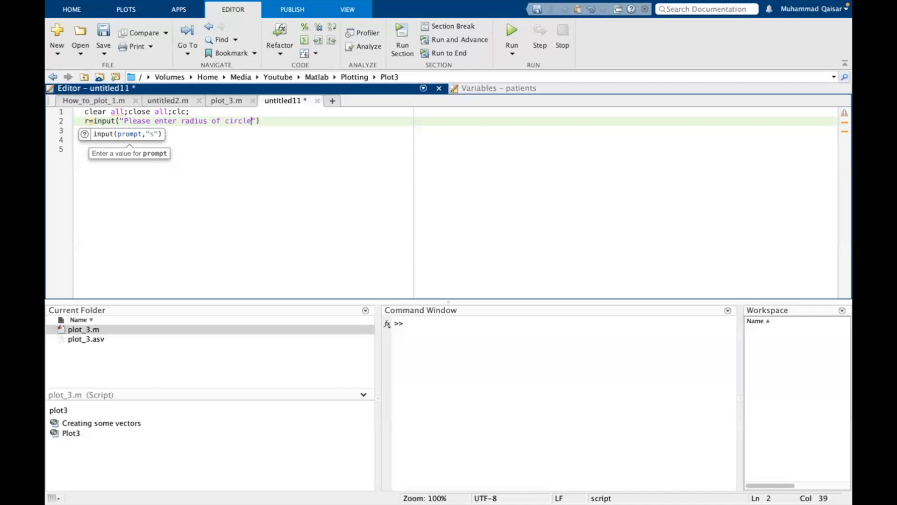
text([])
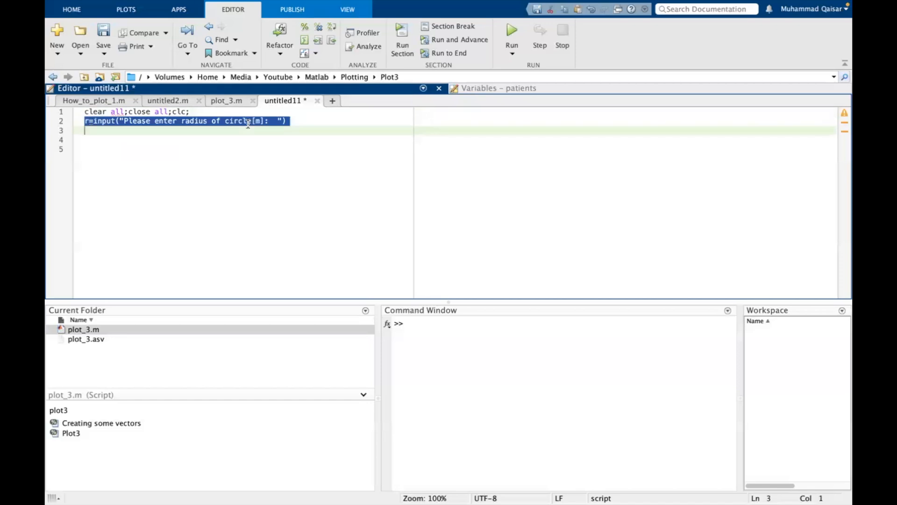
Step: Evaluate the radius prompt line and answer with 3
click(511, 29)
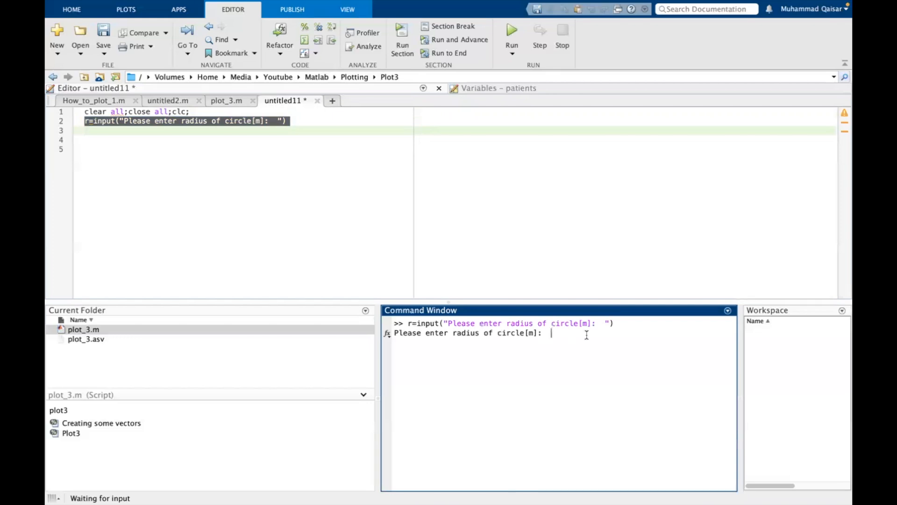
text(3)
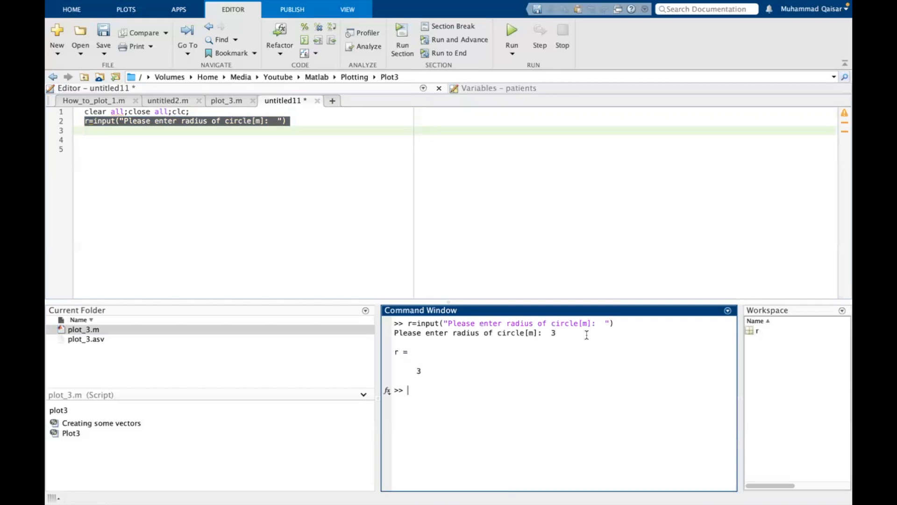
mouse_move(337, 201)
text(;)
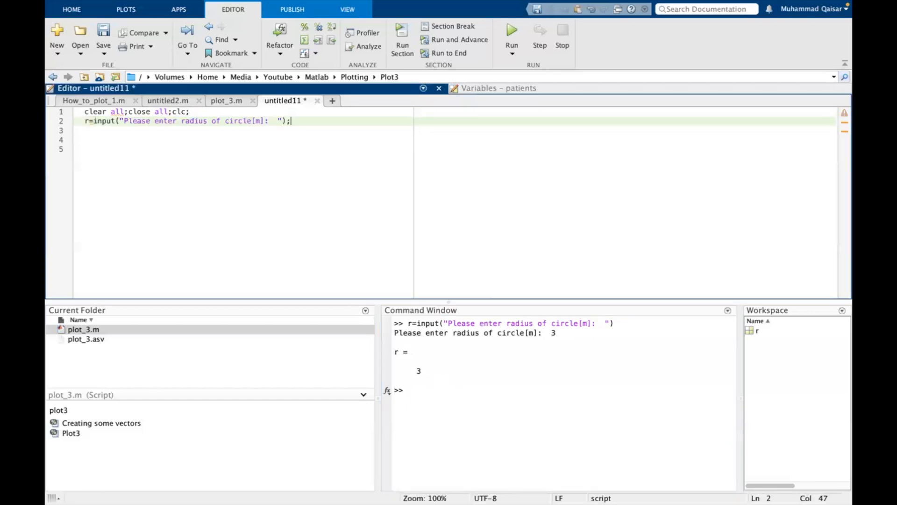
Step: Add the area calculation line Area=pi*r^2;
text(A)
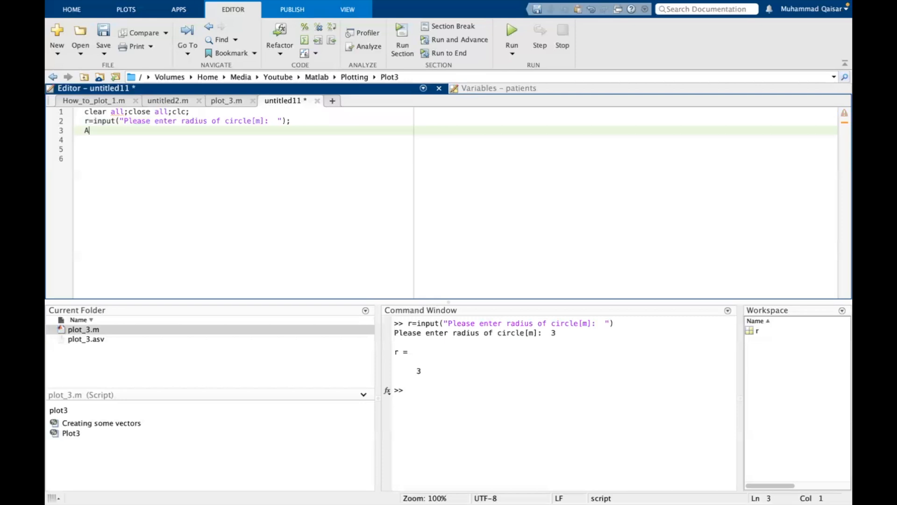
text(re)
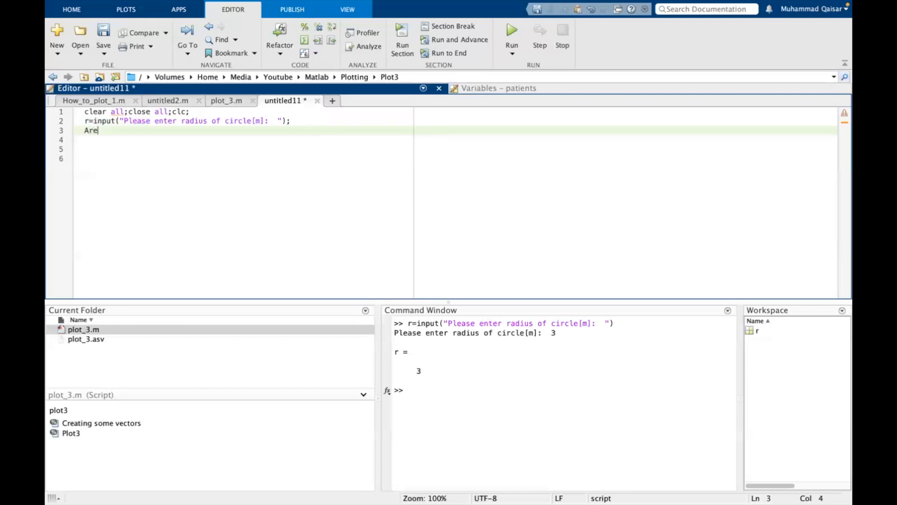
text(a=)
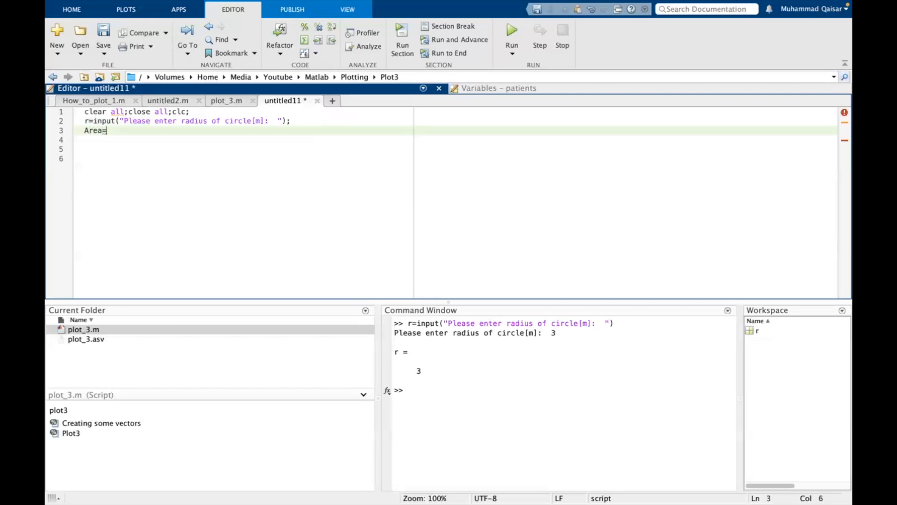
text(pi*)
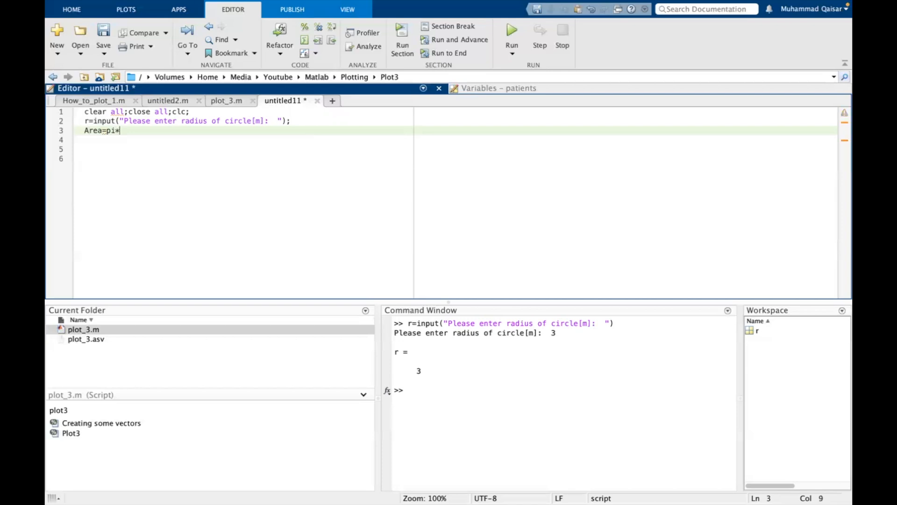
text(r^)
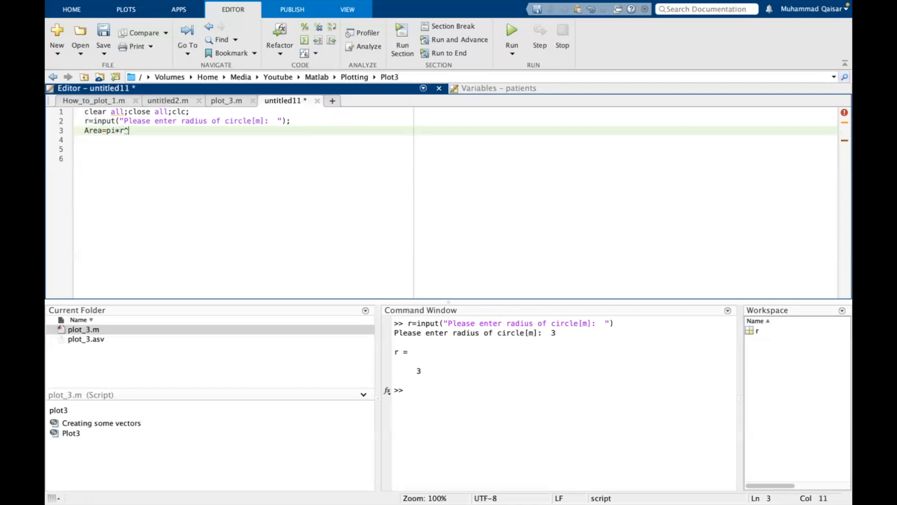
text(2;)
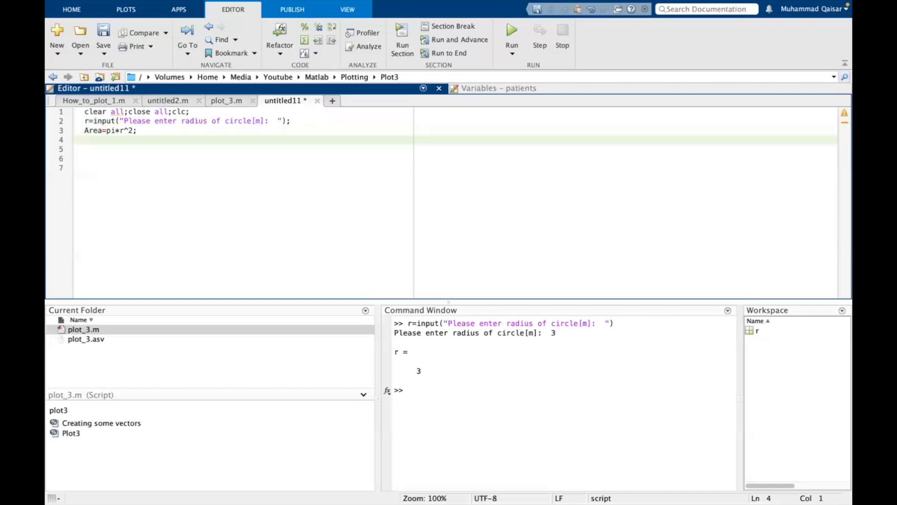
Step: Start the disp call with the text 'The area of the circle is'
text(disp)
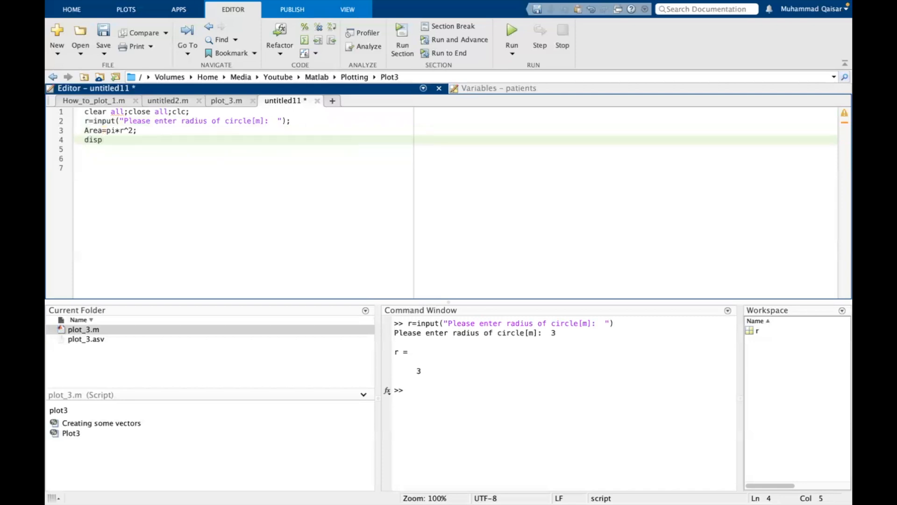
text(90)
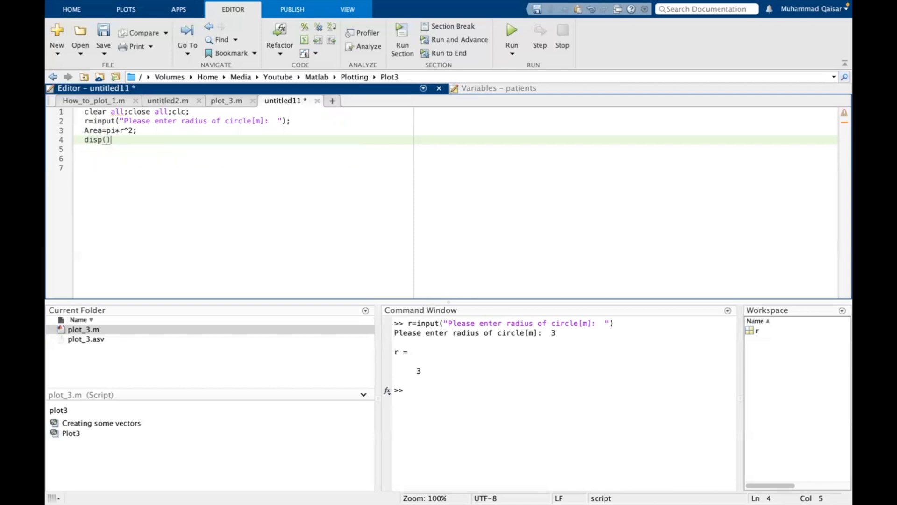
click(103, 139)
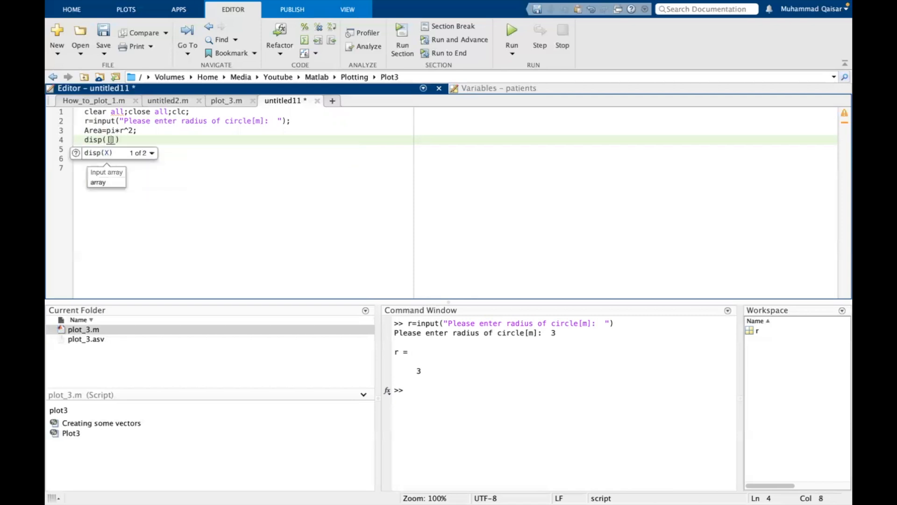
text('The area of the circle)
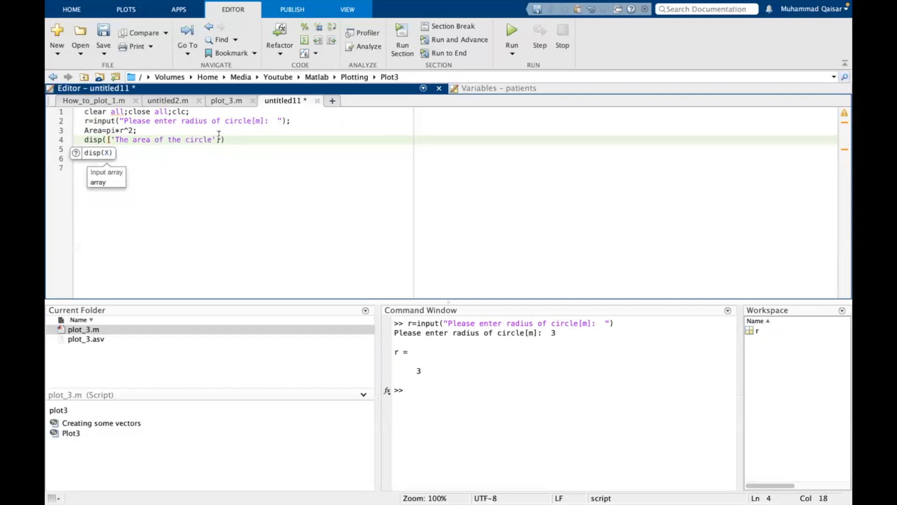
text(is)
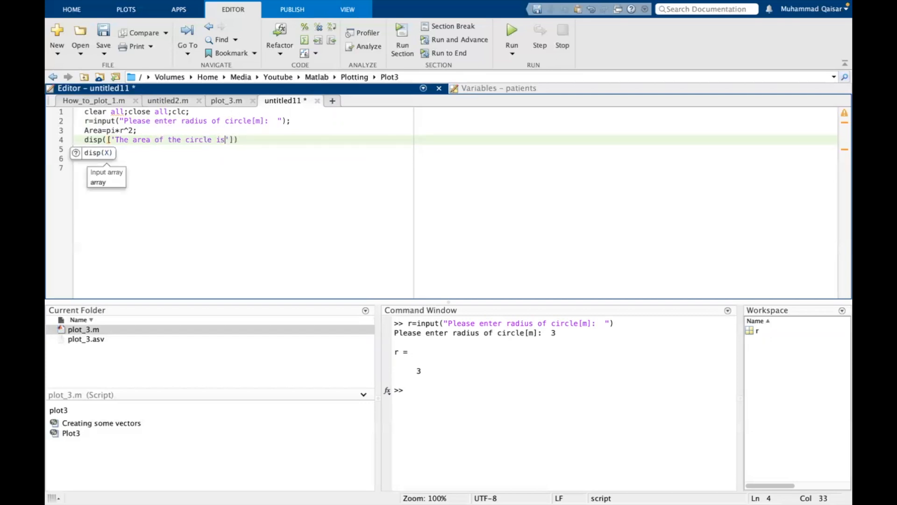
text(,)
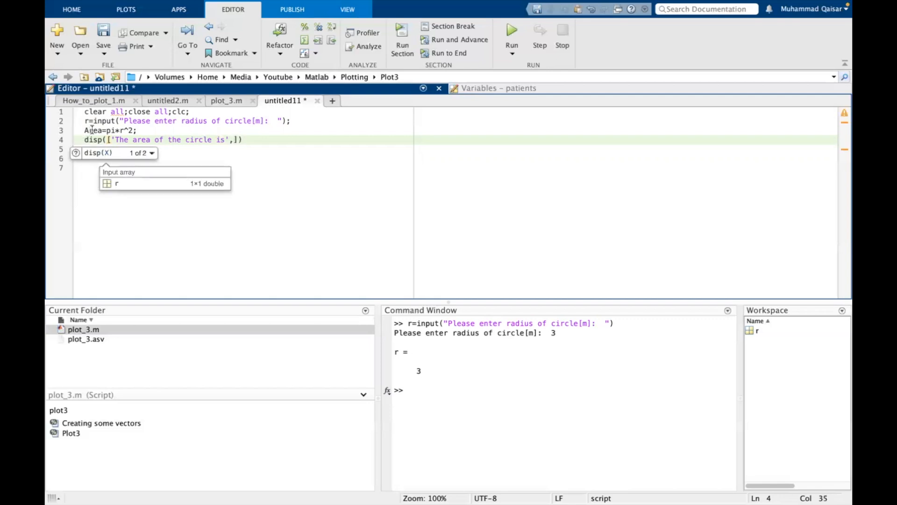
double_click(93, 130)
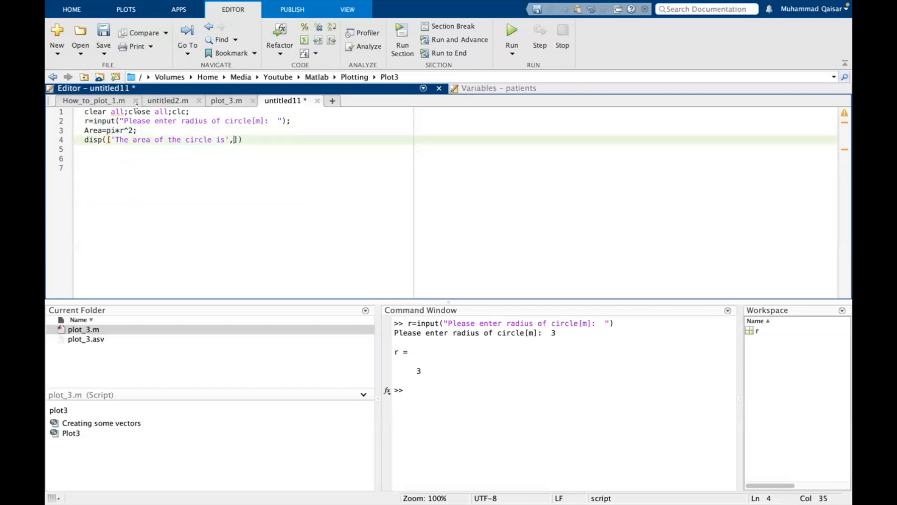
double_click(93, 130)
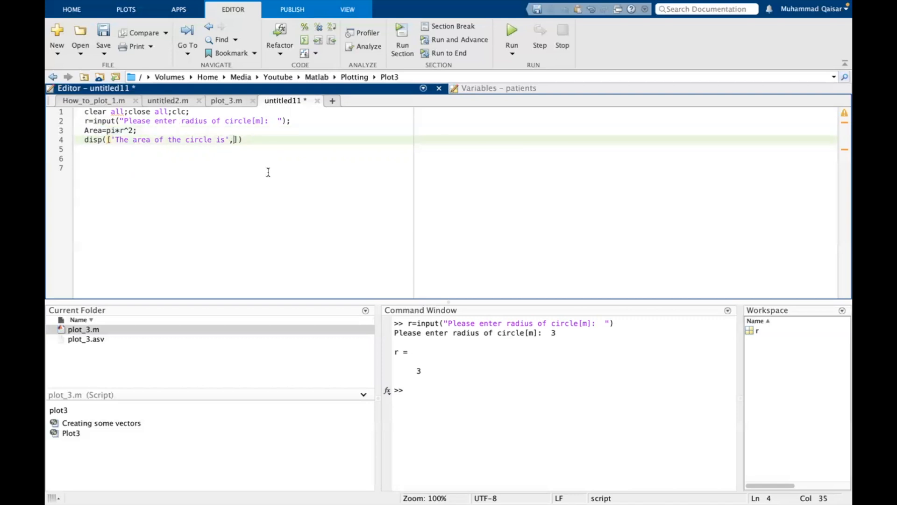
Step: Append num2str(Area) and the '[m^2]' units string to the disp message
text(num,)
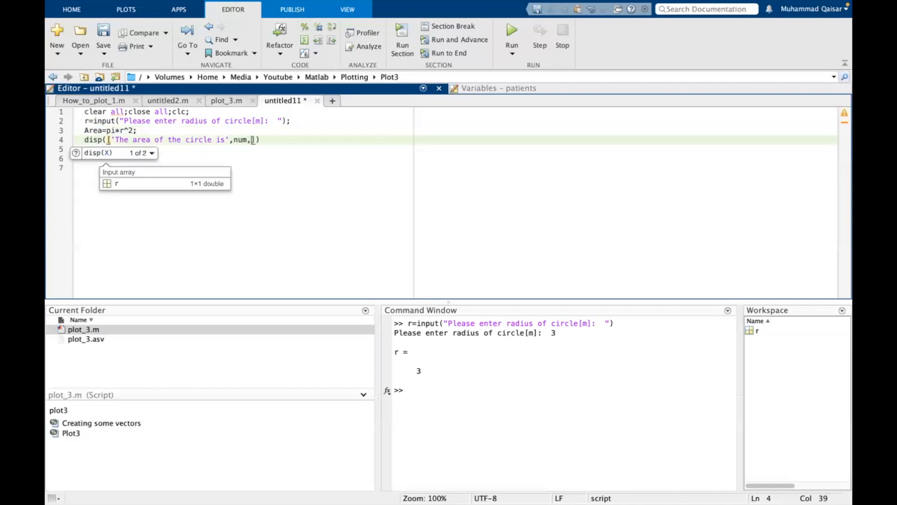
text(2str)
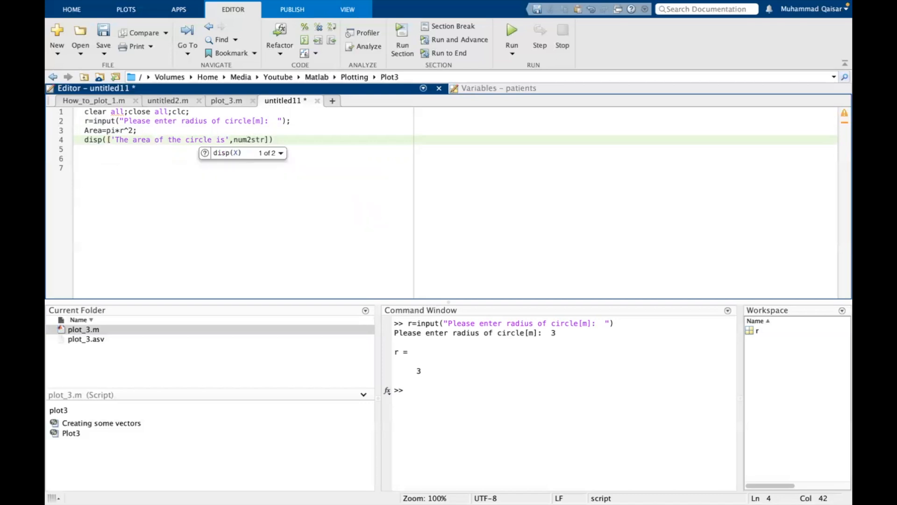
text(()
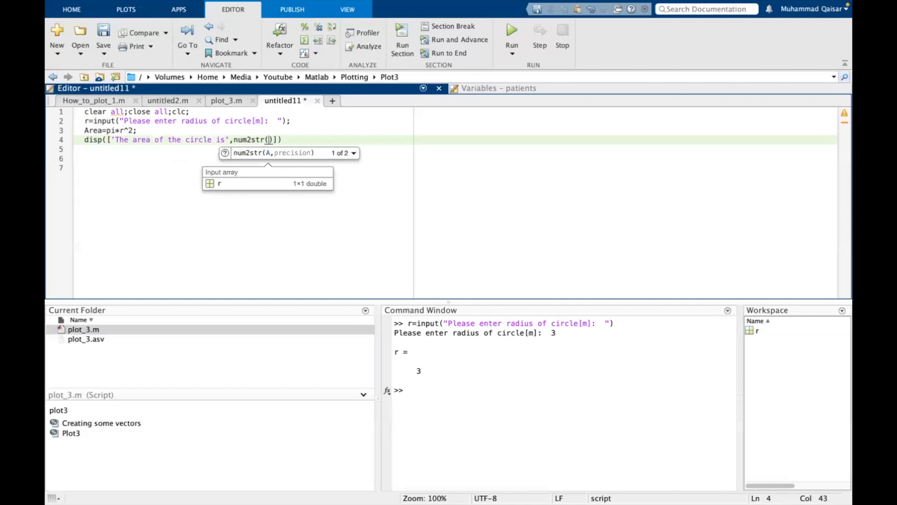
text(Area)
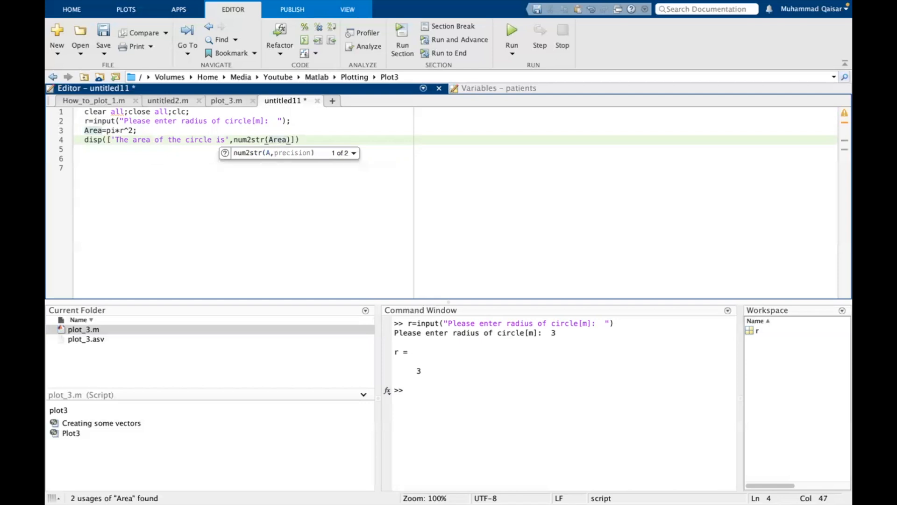
text(,)
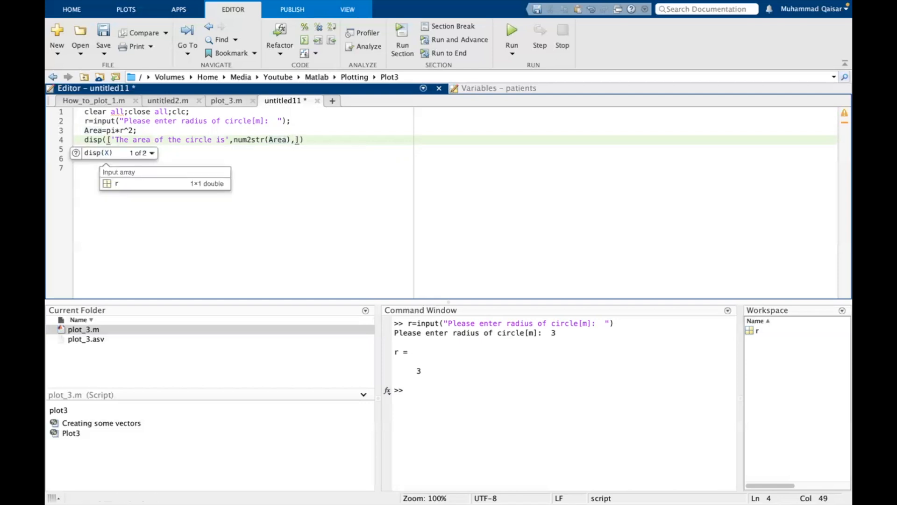
text('')
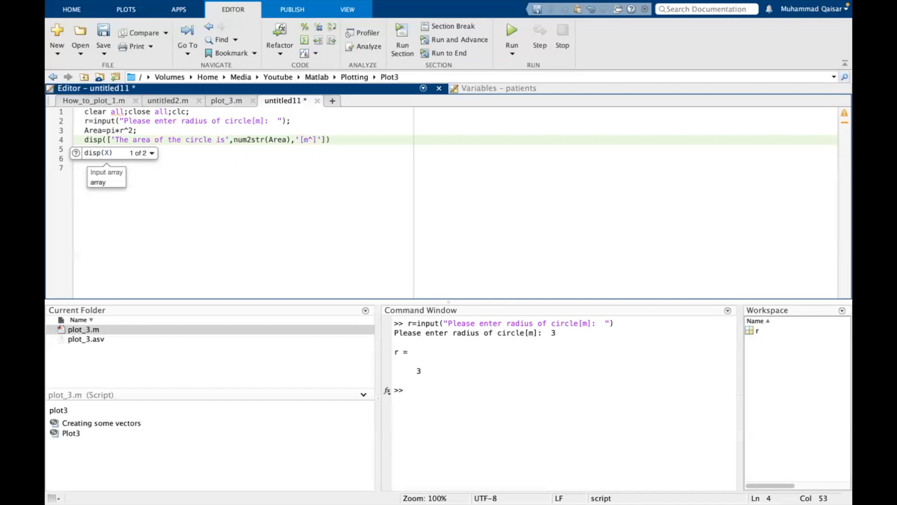
text(2)
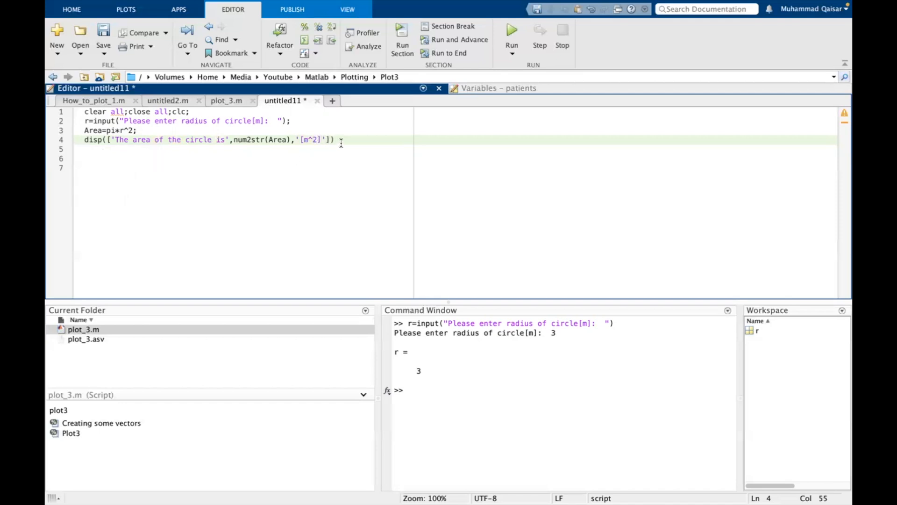
Step: Evaluate lines 3–4 with F9, printing area 28.2743[m^2]
drag(84, 130, 334, 139)
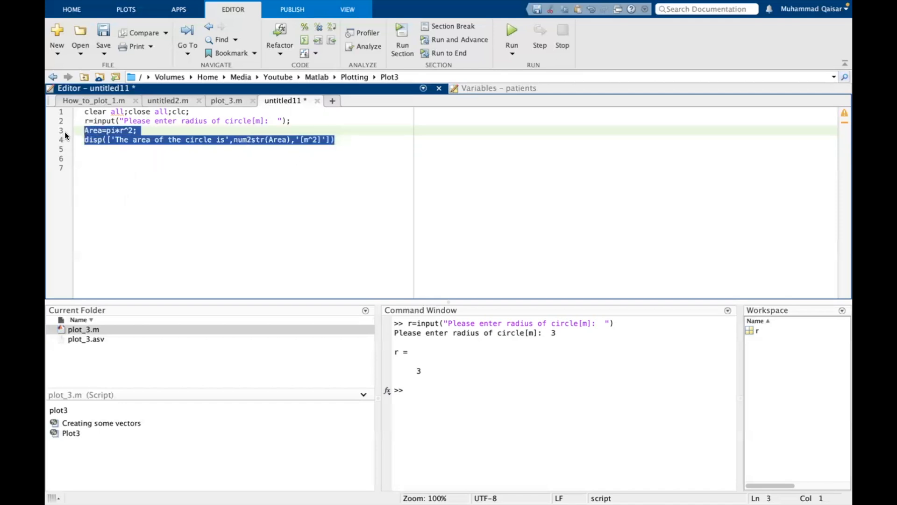
key(f9)
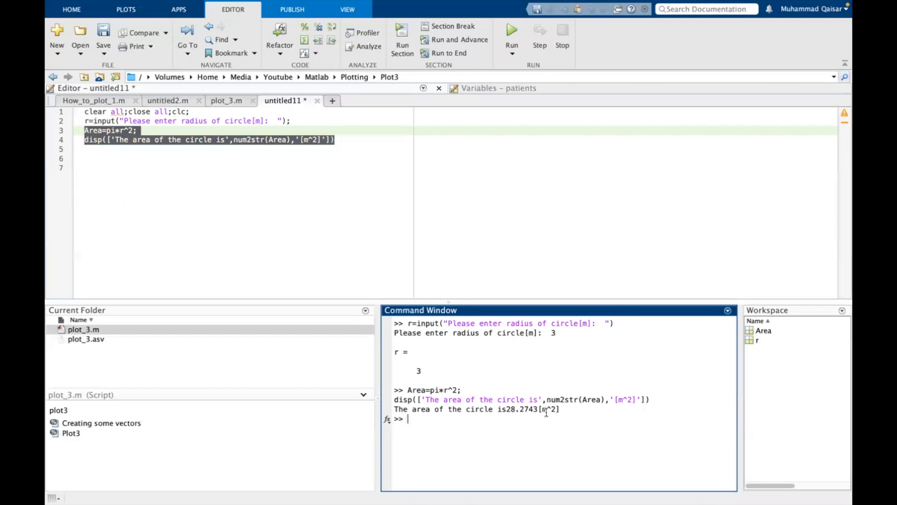
mouse_move(222, 181)
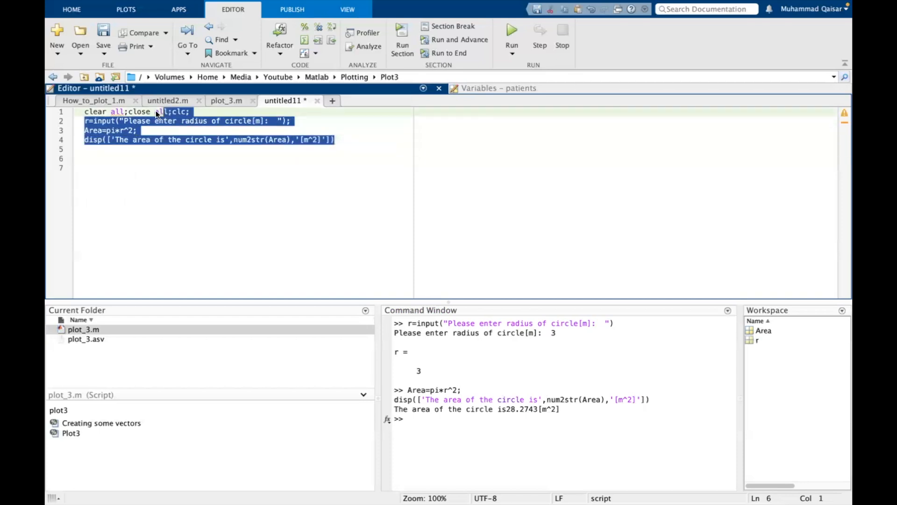
Step: Run all script lines with radius 2 and highlight the 12.5664 result
click(137, 112)
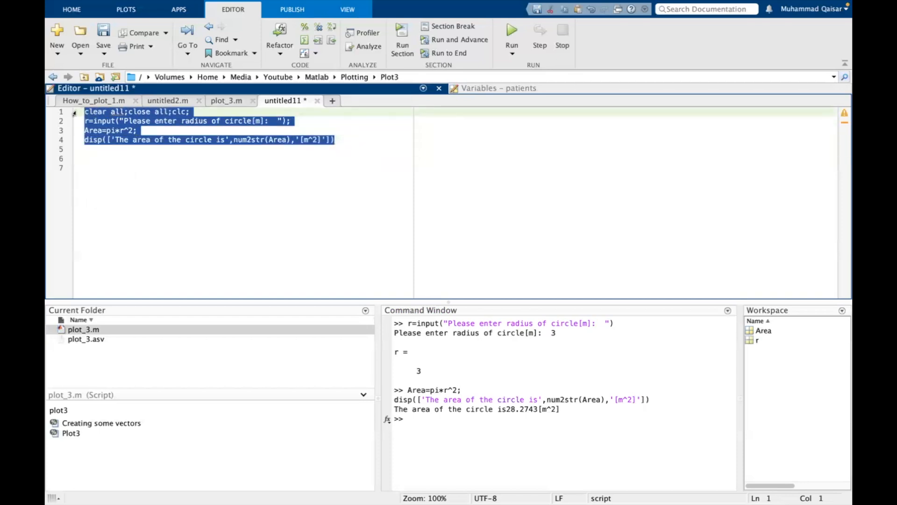
click(510, 29)
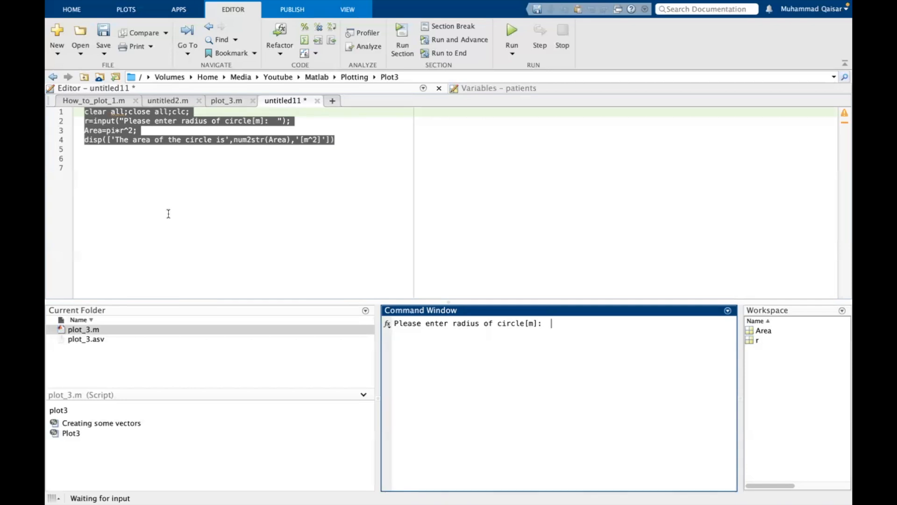
text(2)
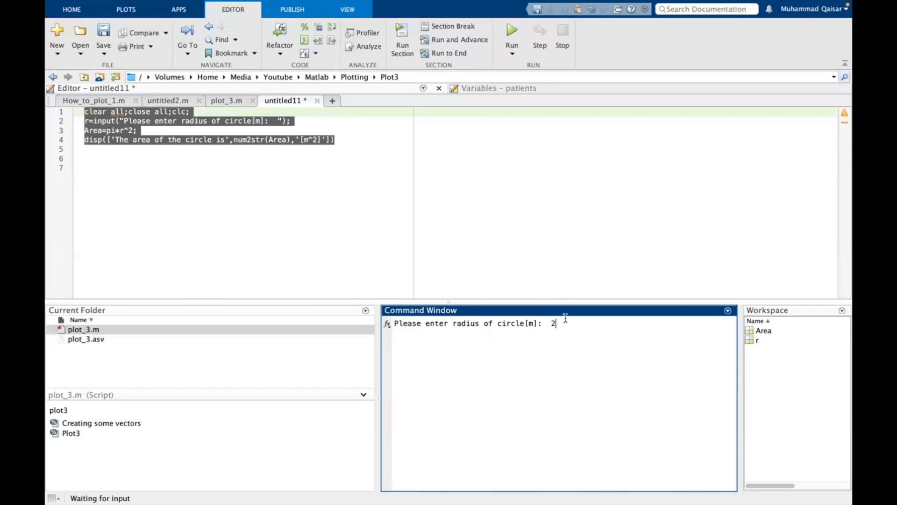
key(enter)
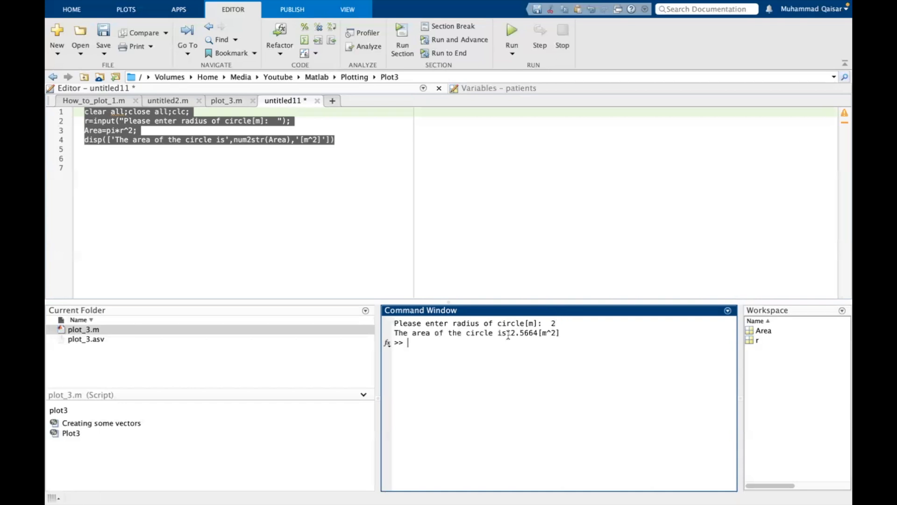
double_click(520, 333)
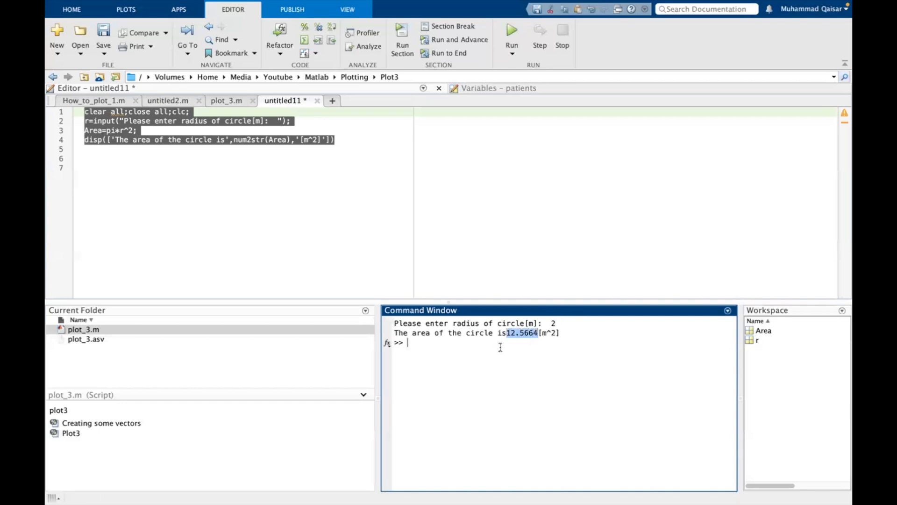